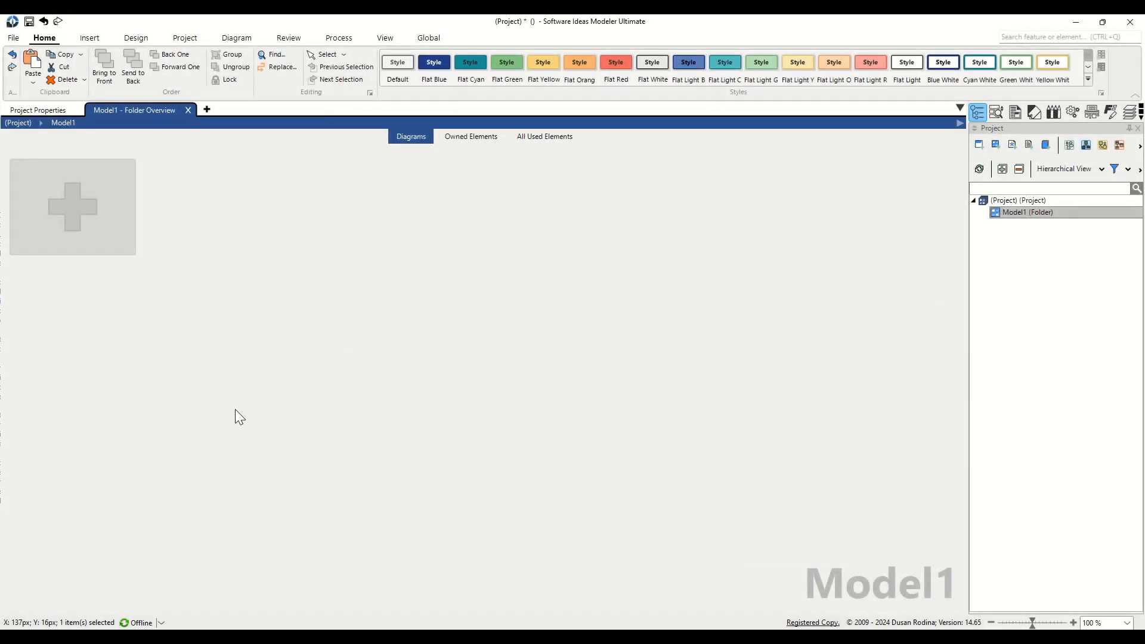
mouse_move(229, 378)
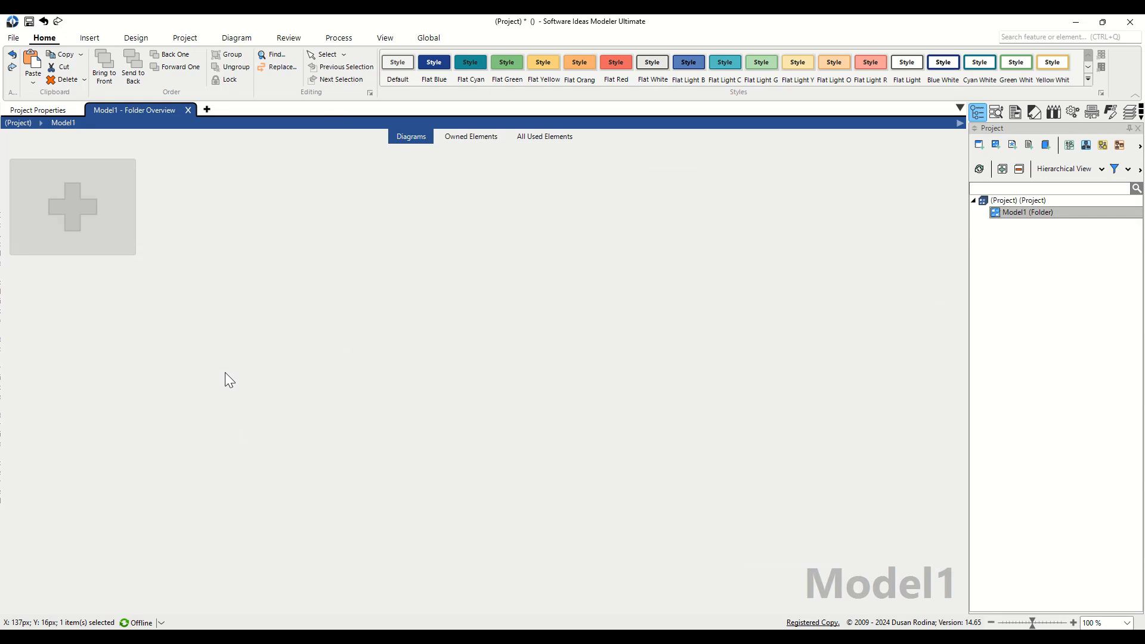
Switch to the Project ribbon to reach the Add New Diagram command
left_click(184, 37)
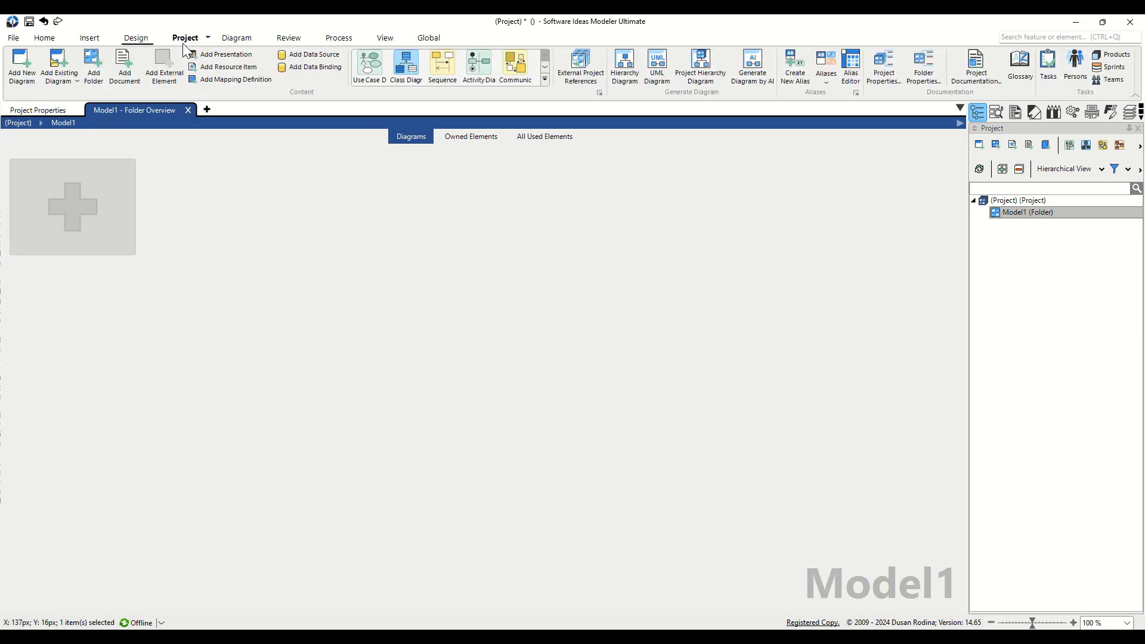
mouse_move(20, 66)
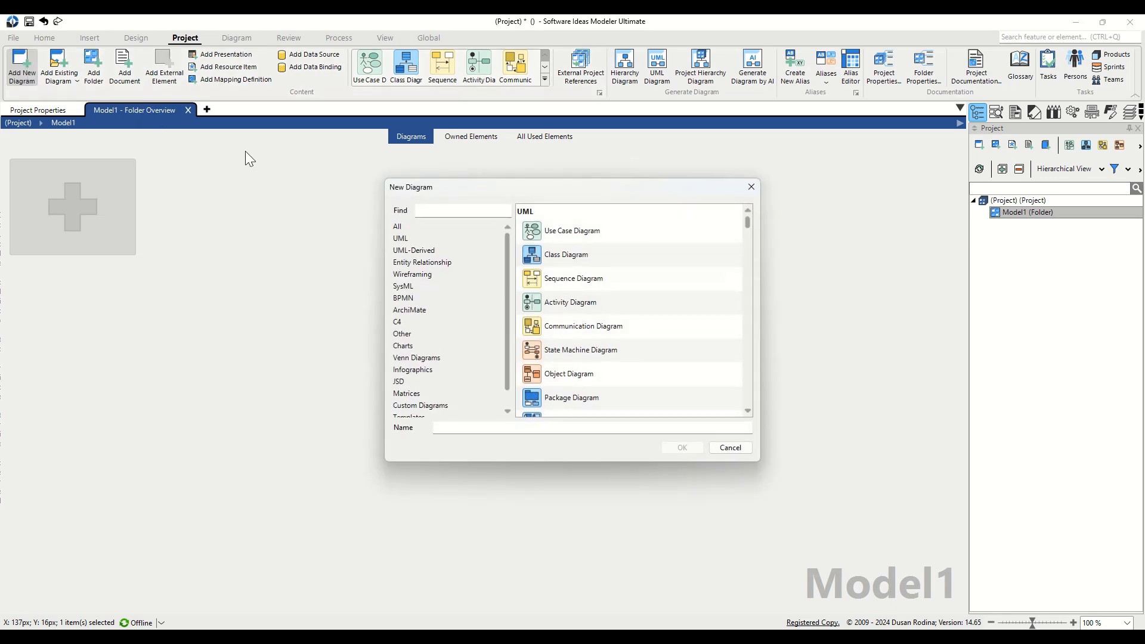
Create a UML Communication Diagram named 'E-Commerce Checkout' and confirm it
left_click(400, 238)
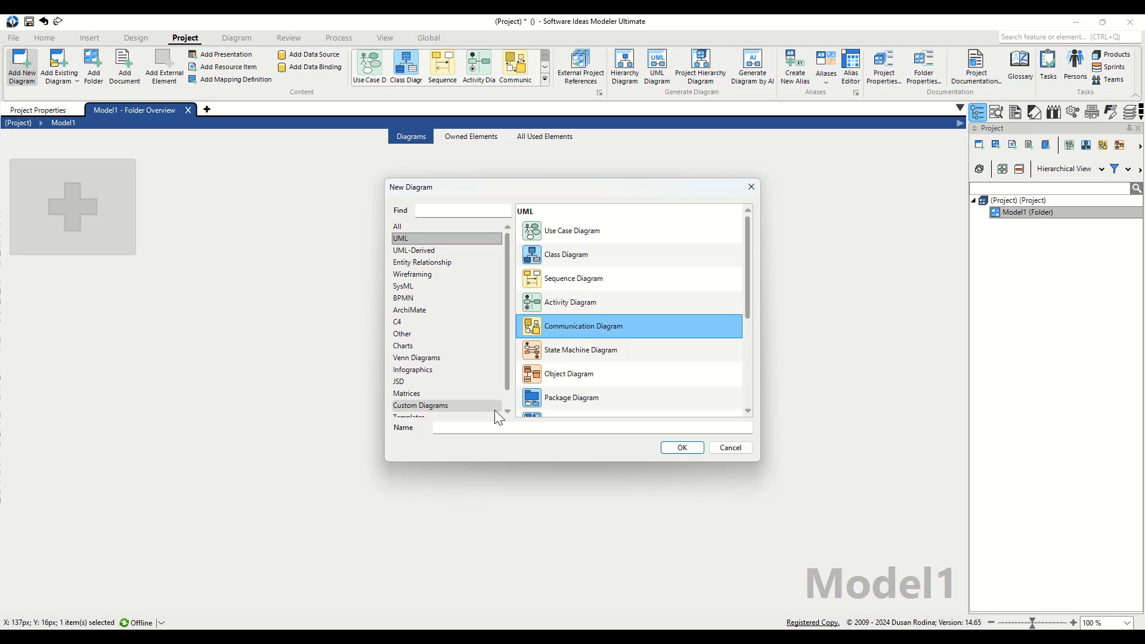
type("E")
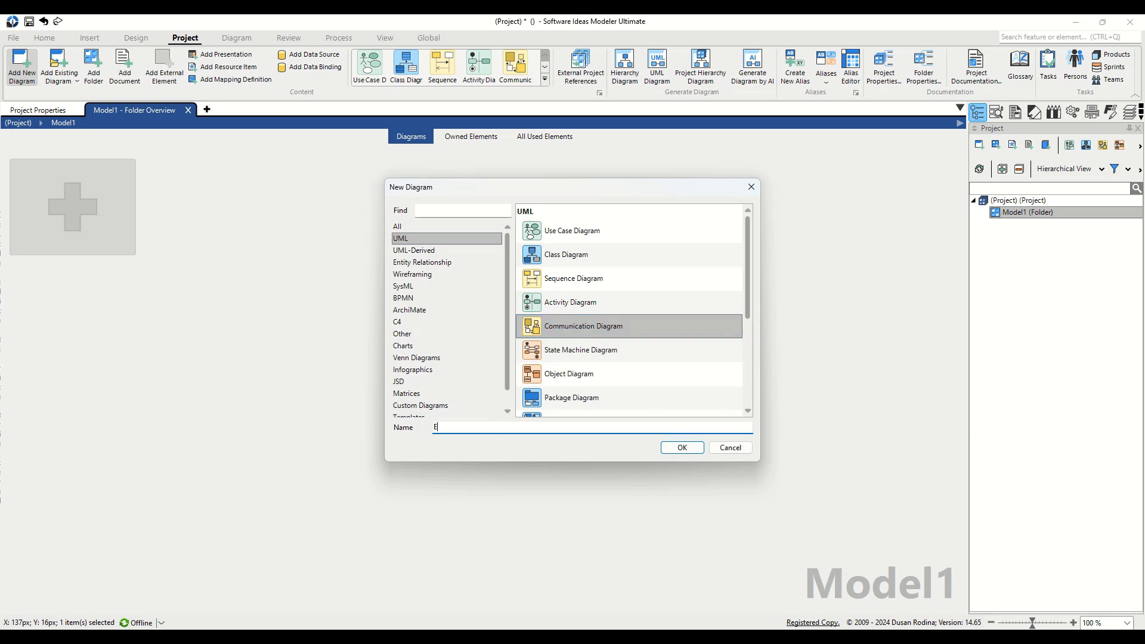
type("-Commerce Che")
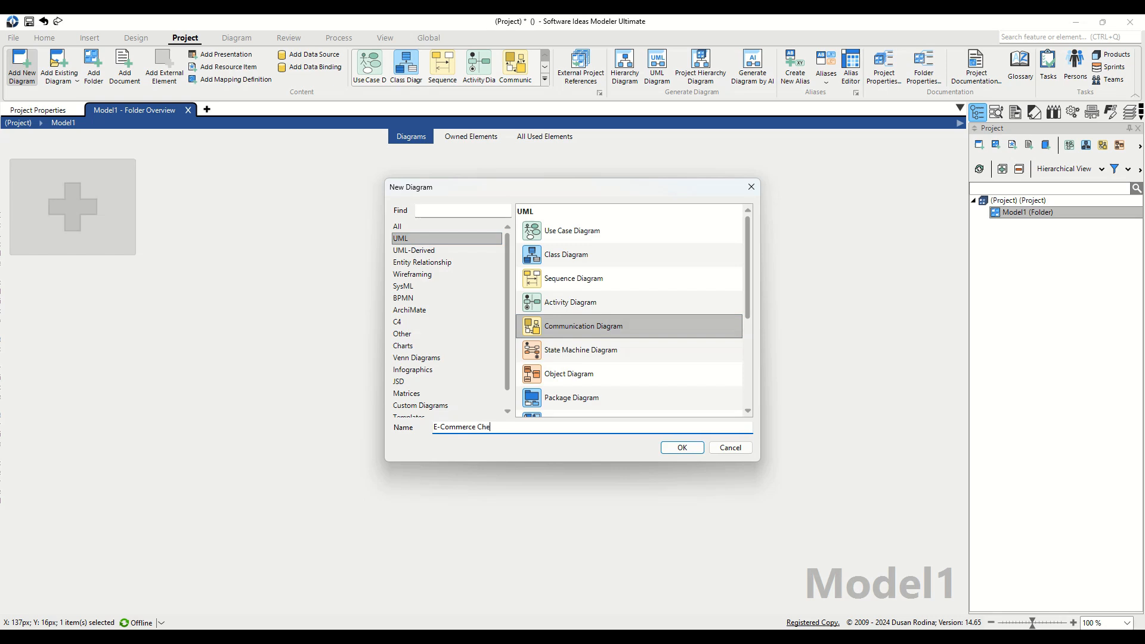
type("ckout")
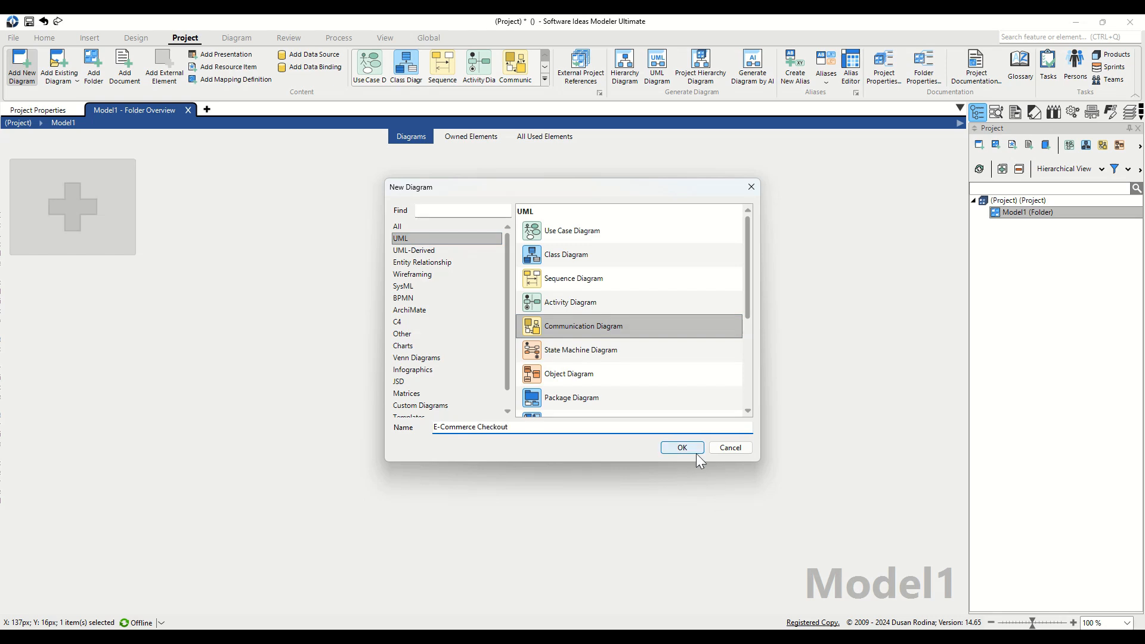
left_click(680, 446)
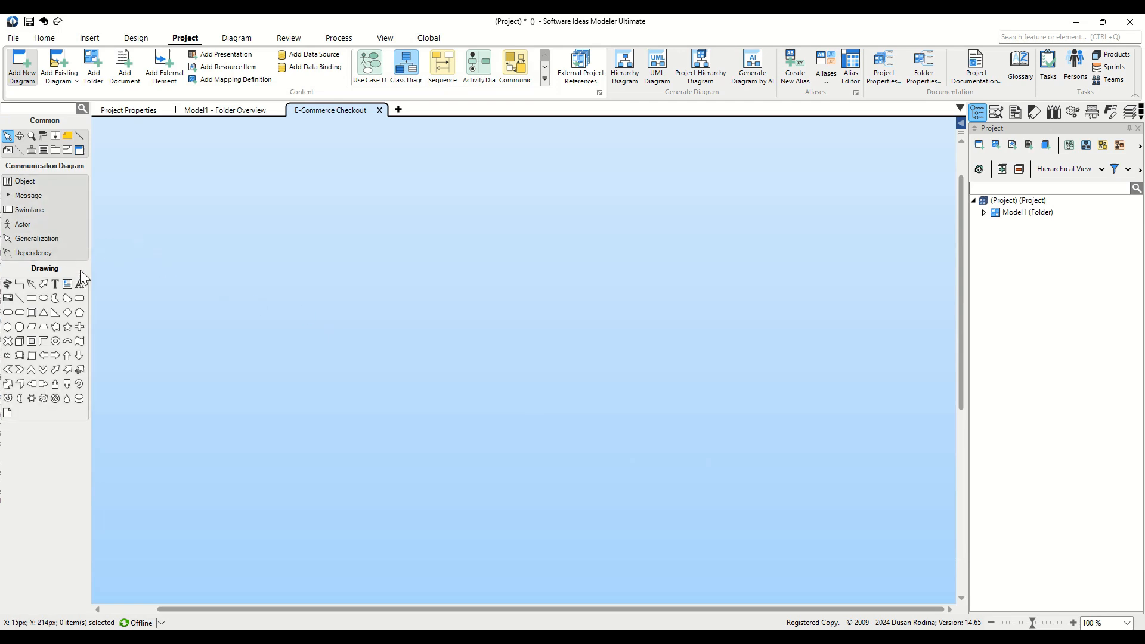
mouse_move(25, 181)
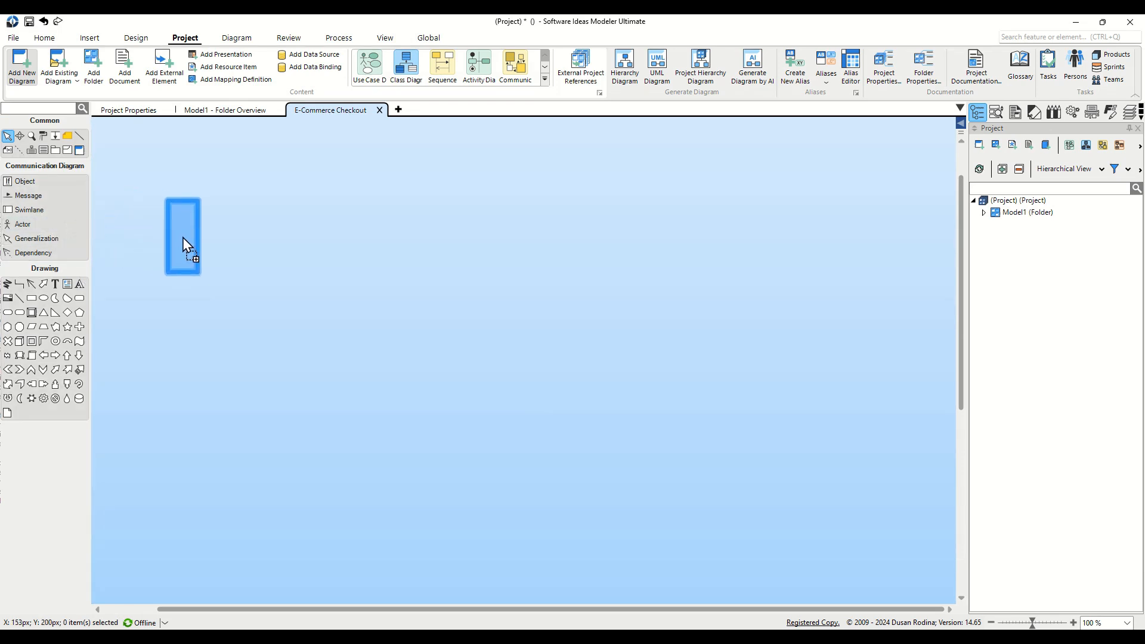
Place an actor on the empty canvas and name it Customer
left_click(182, 236)
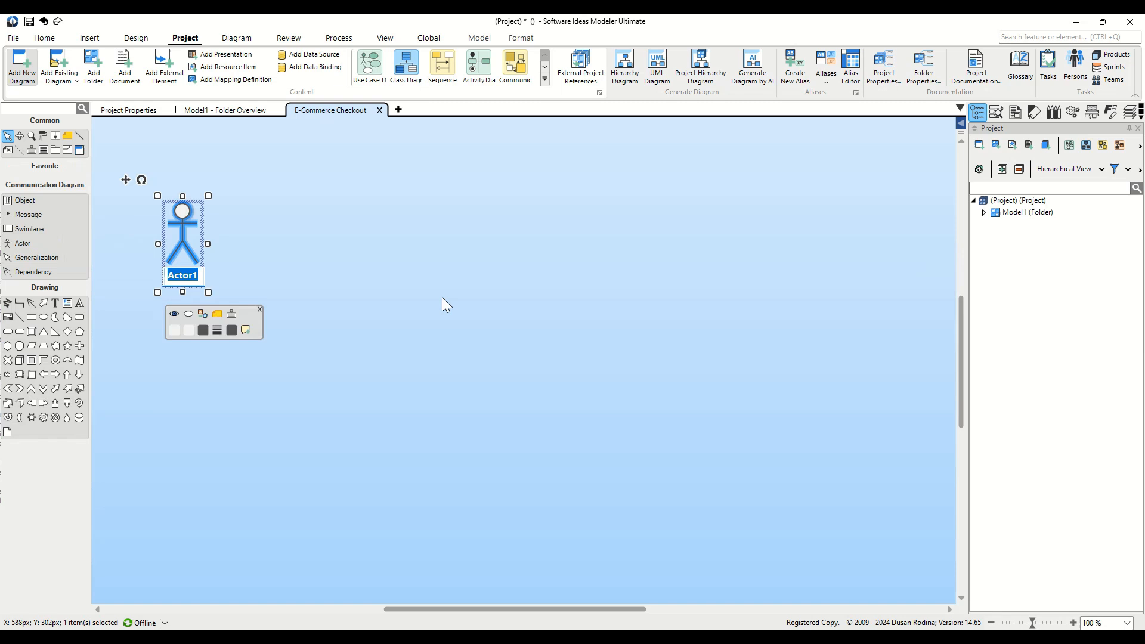
type("Customer")
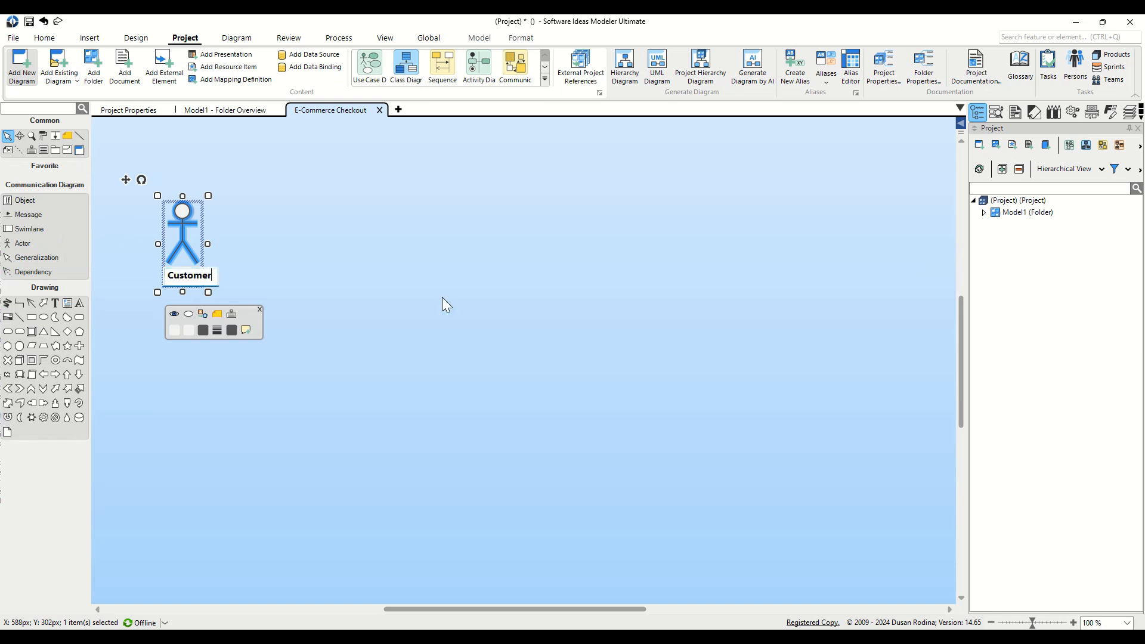
mouse_move(71, 229)
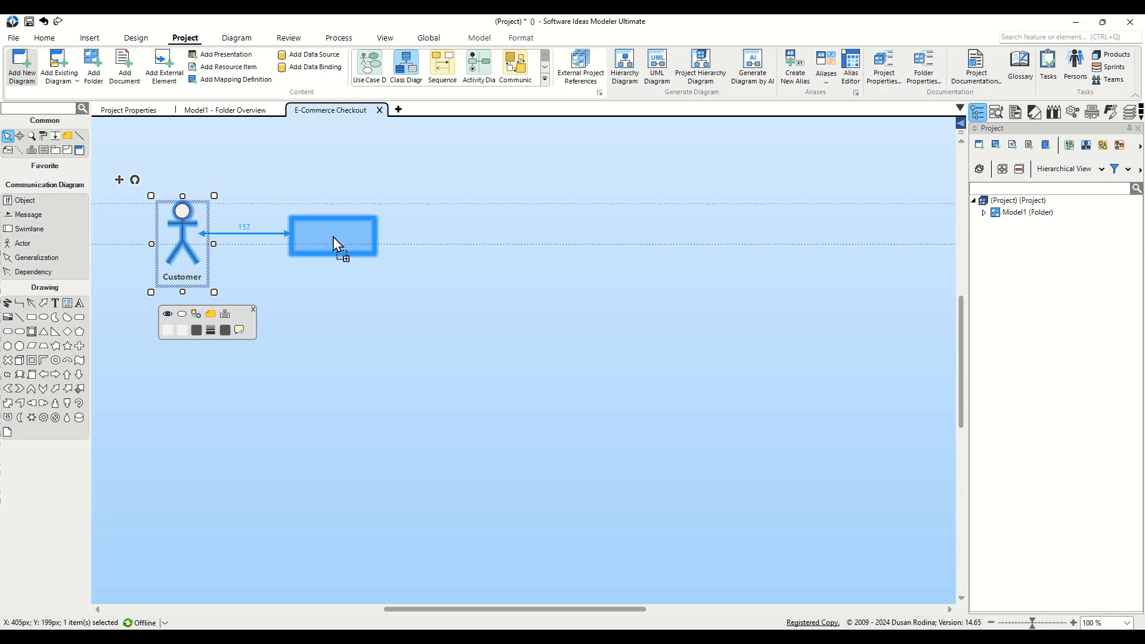
Add an object to the right of Customer and name it ShoppingCart
left_click_drag(332, 237, 336, 244)
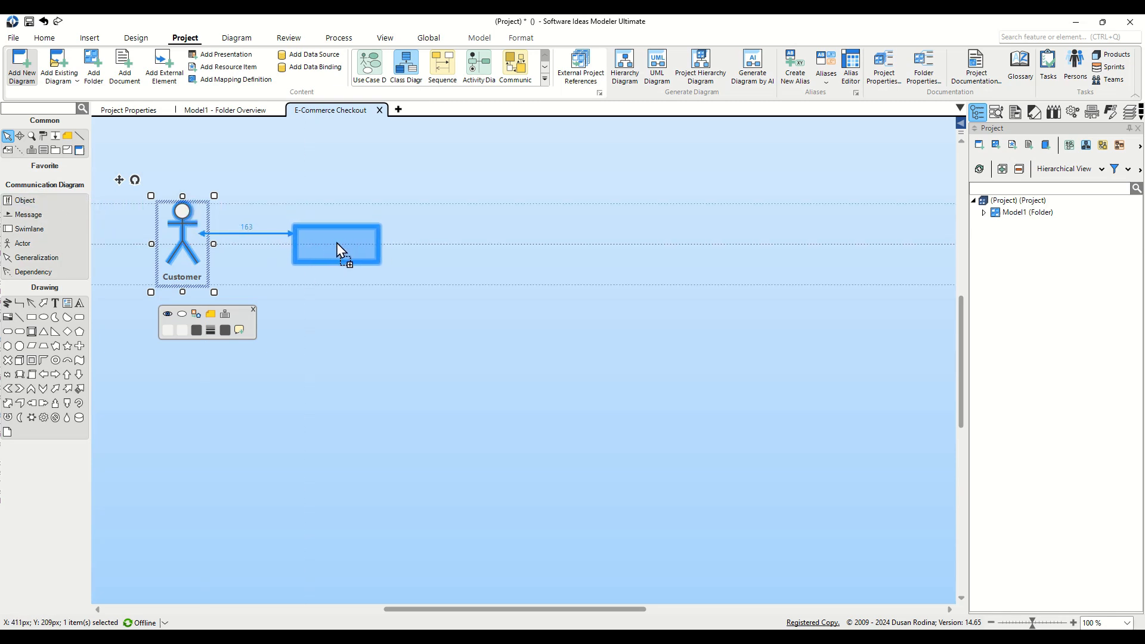
double_click(336, 244)
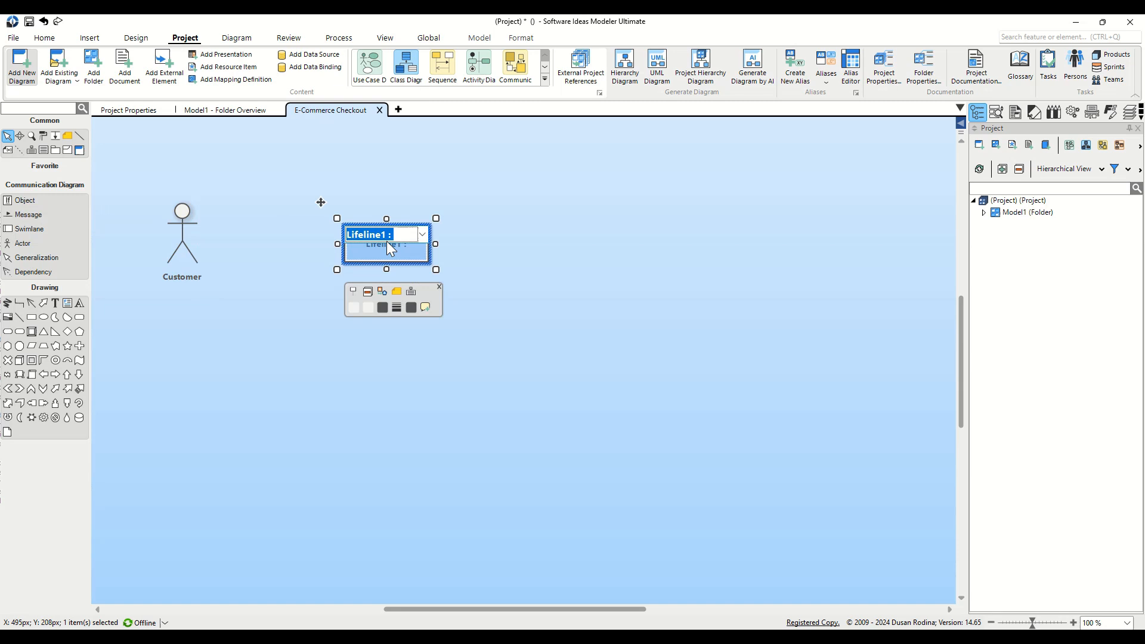
type("S")
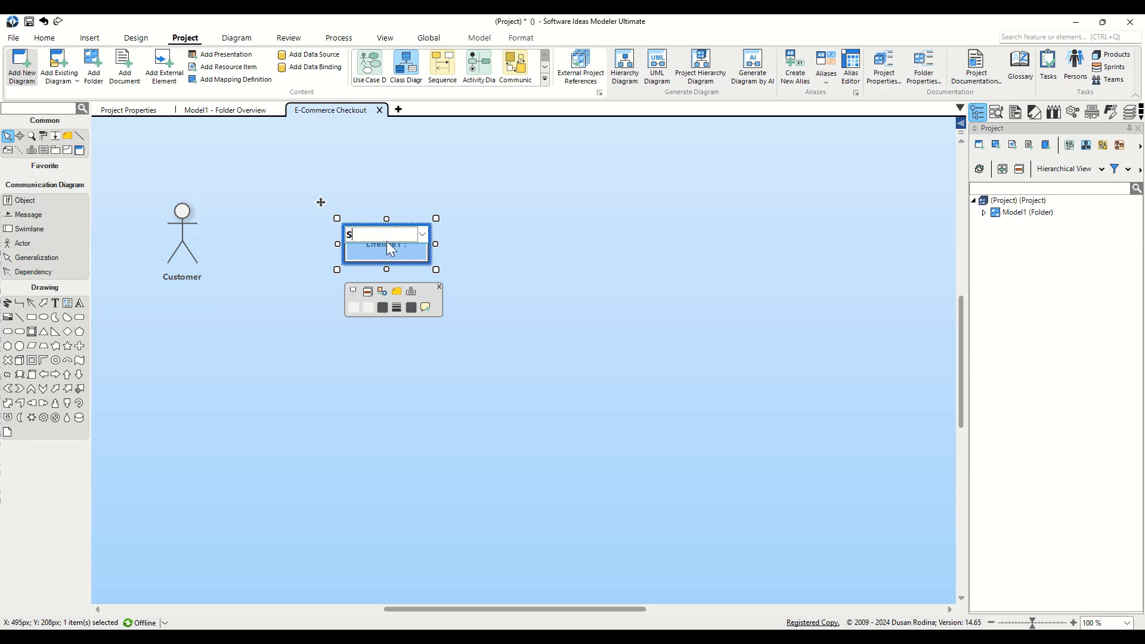
type("hoppingCart")
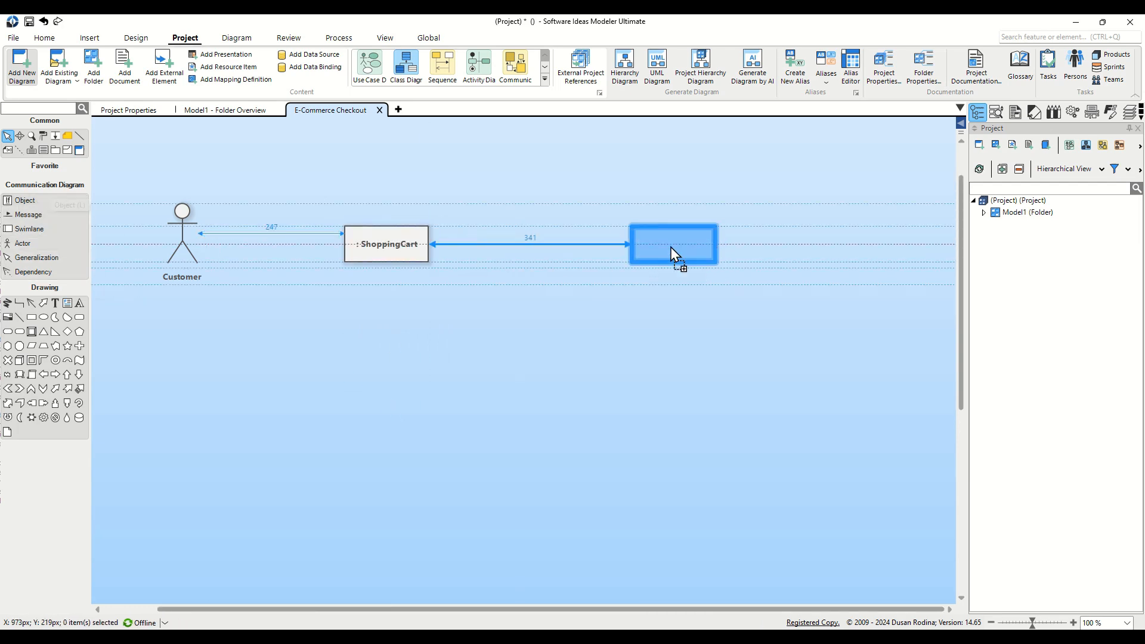
Name the remaining objects Payment Gateway and InventorySystem below ShoppingCart
double_click(672, 244)
type(": Payment Gateway")
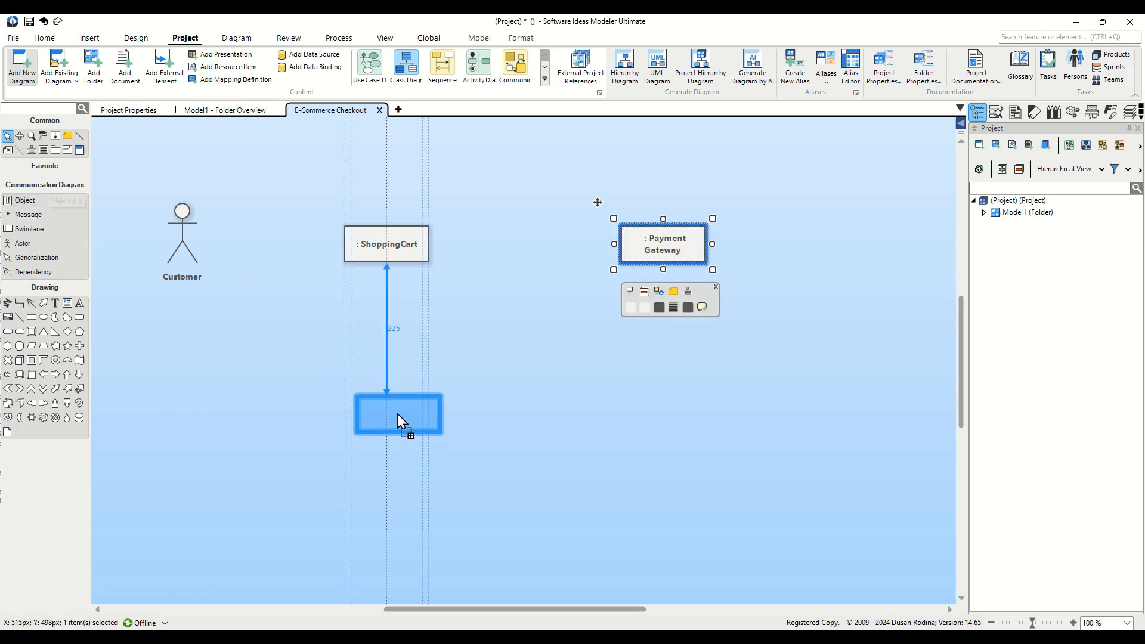
double_click(397, 413)
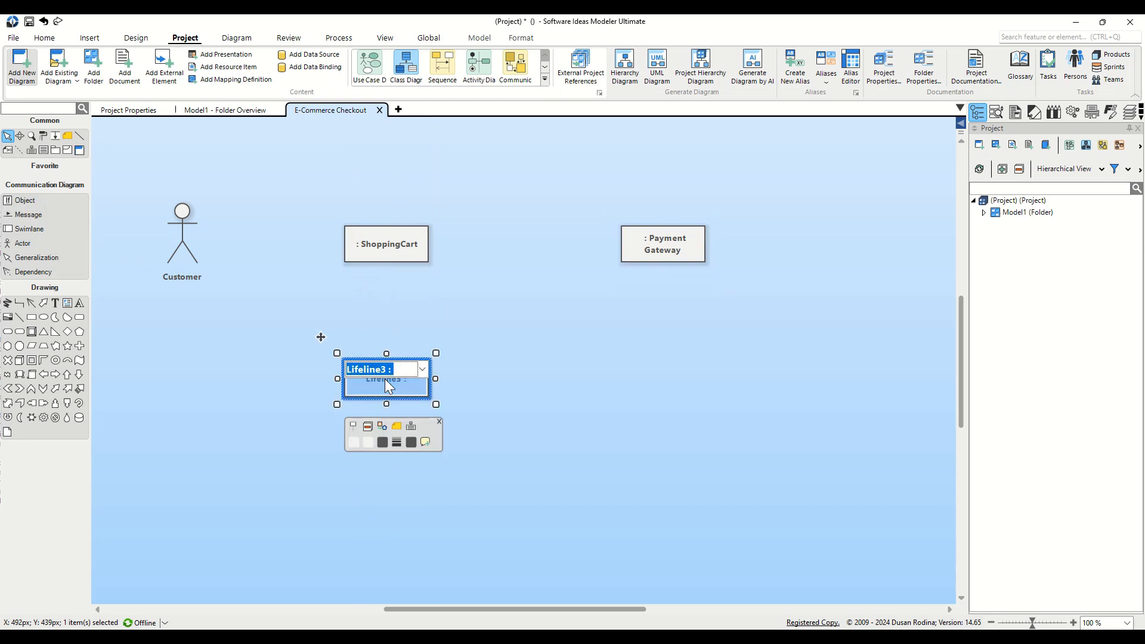
type("InventorySystem")
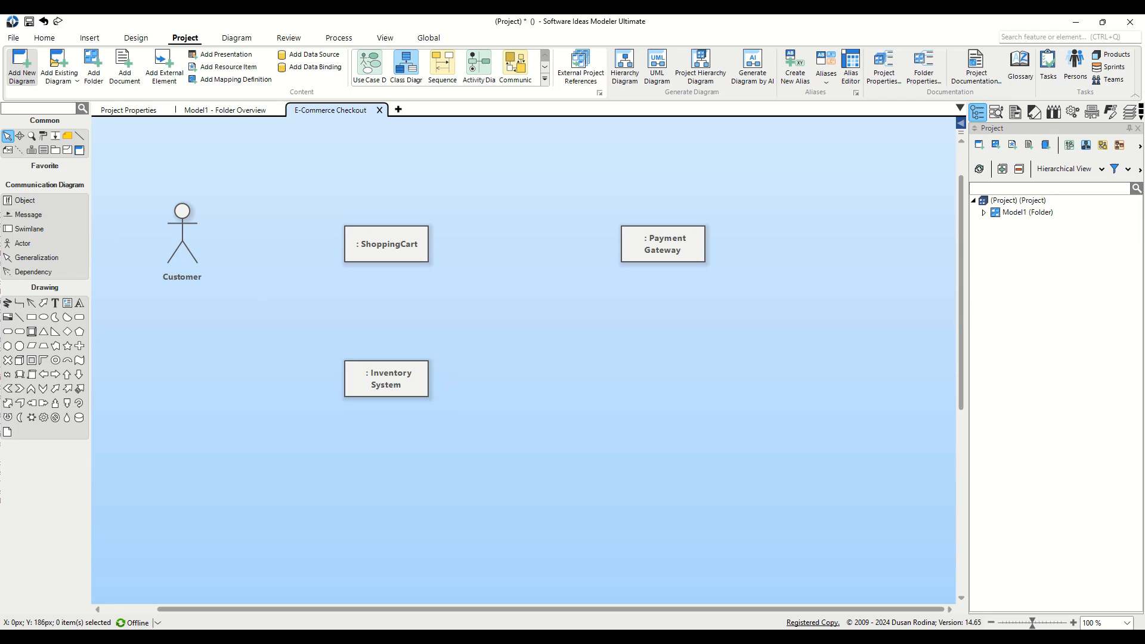
mouse_move(94, 212)
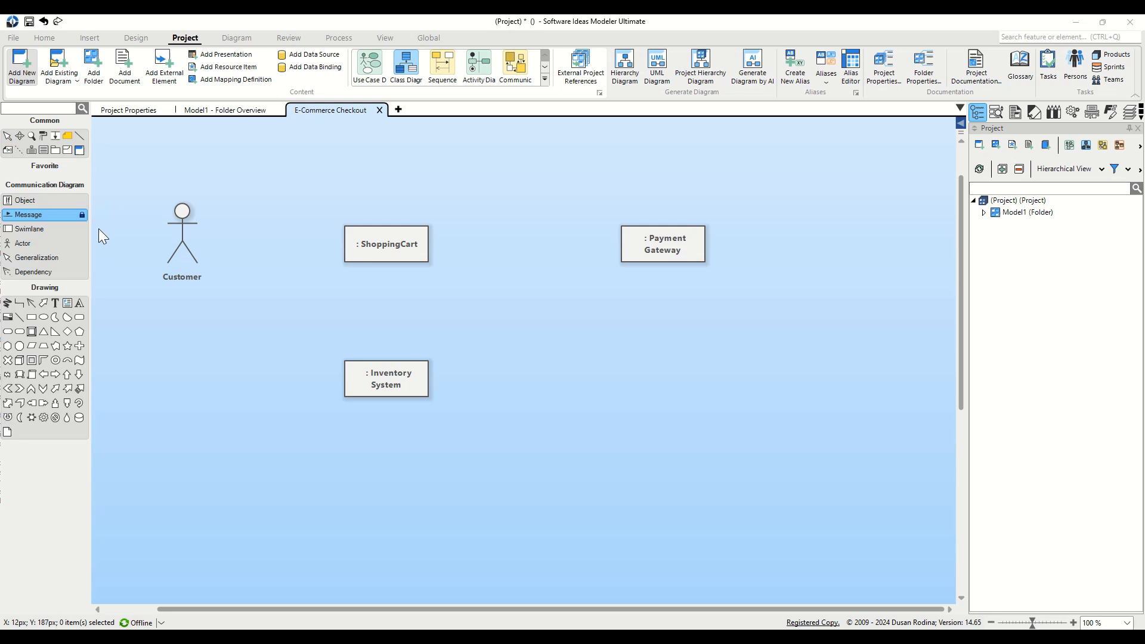
mouse_move(127, 244)
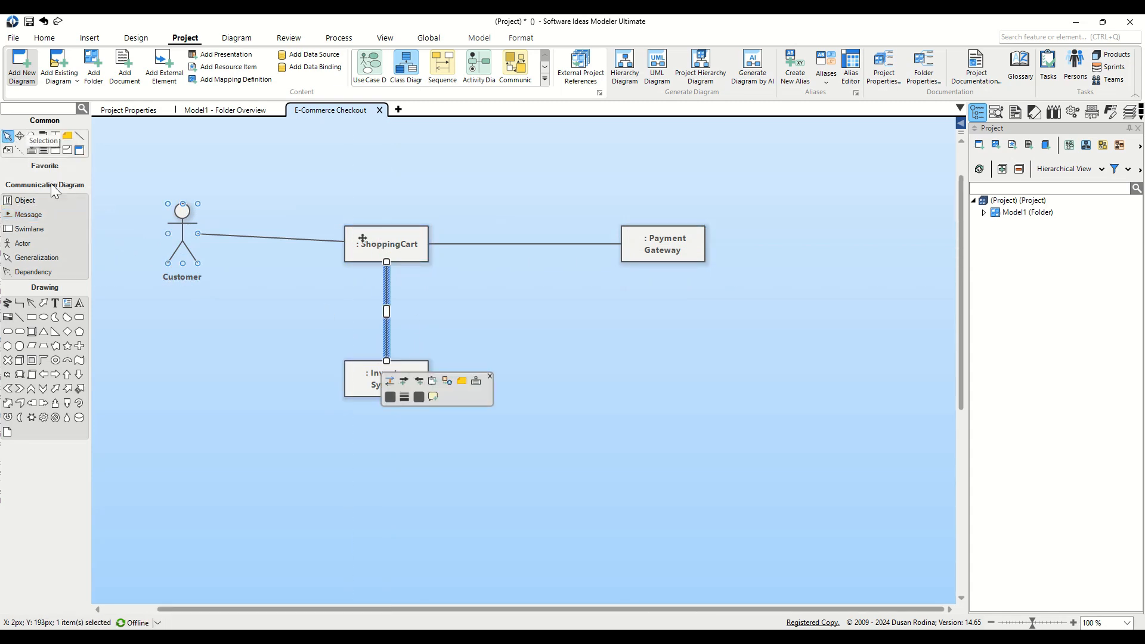
Return to the Selection tool after linking ShoppingCart to the other participants
left_click(182, 233)
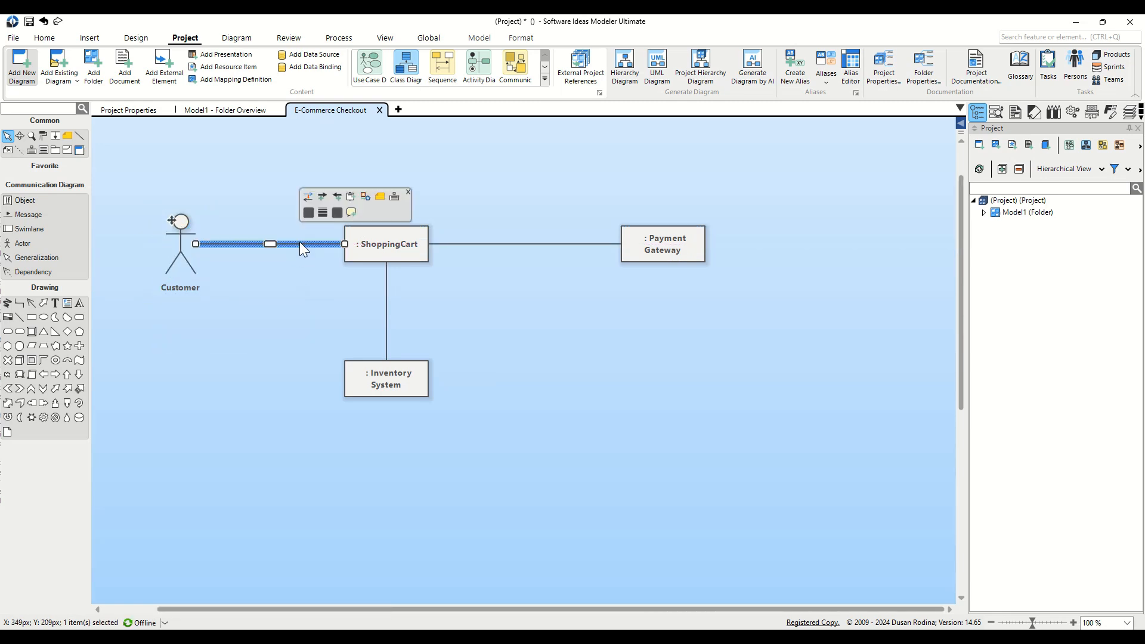
mouse_move(321, 196)
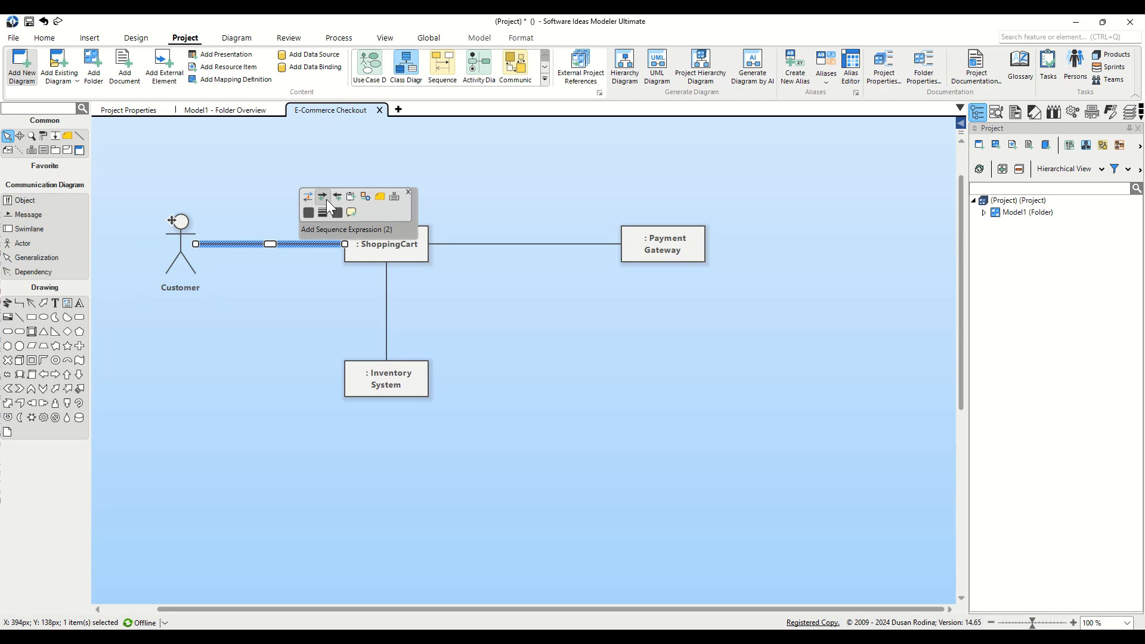
Add sequence message 1: addItemToCart on the Customer–ShoppingCart link
left_click(321, 196)
type("1: addItemToCart")
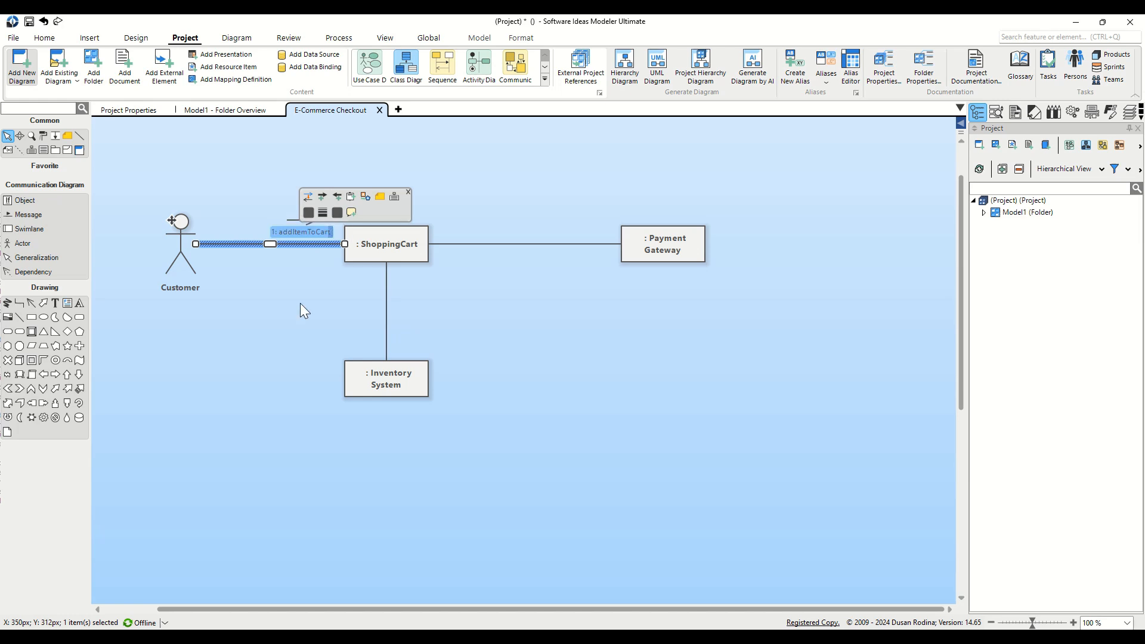
mouse_move(336, 205)
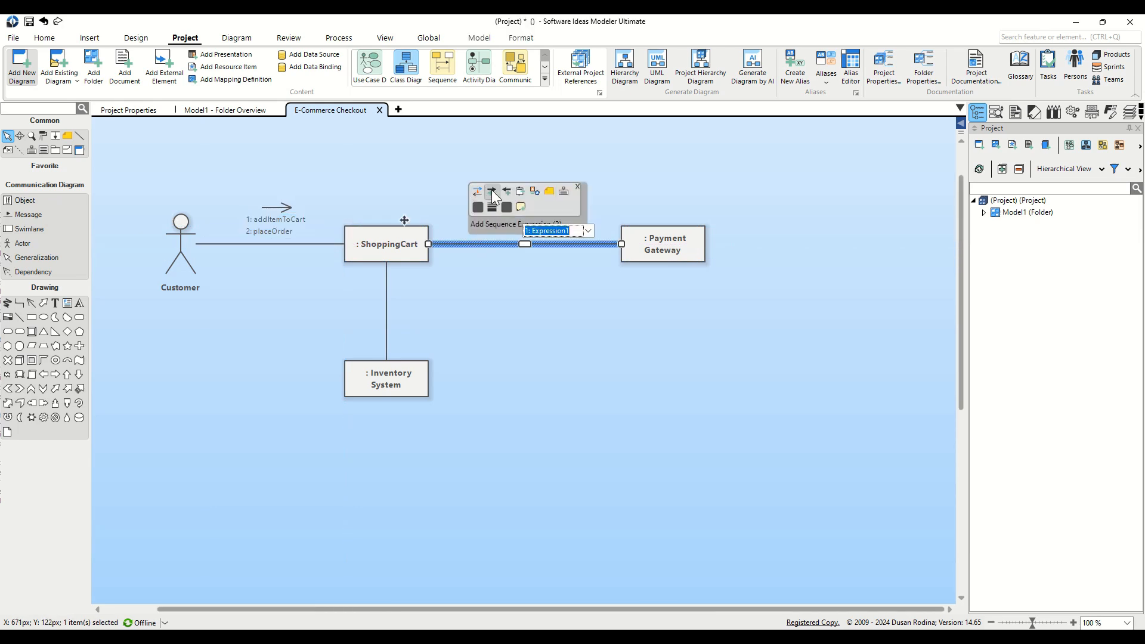
Add 2.1 checkout, reverse 2.2 processPayment(paymentDetails) and 2.3 paymentConfirmation on the Payment Gateway link
type("2.1")
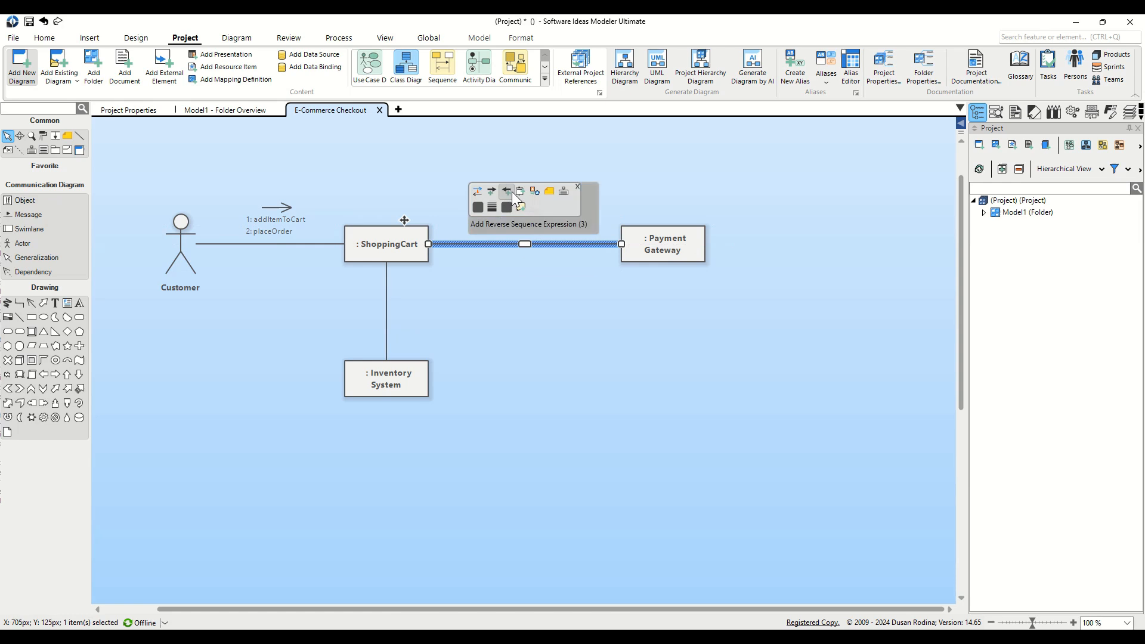
left_click(506, 191)
type("2.2: processPayment(paymentDetails)")
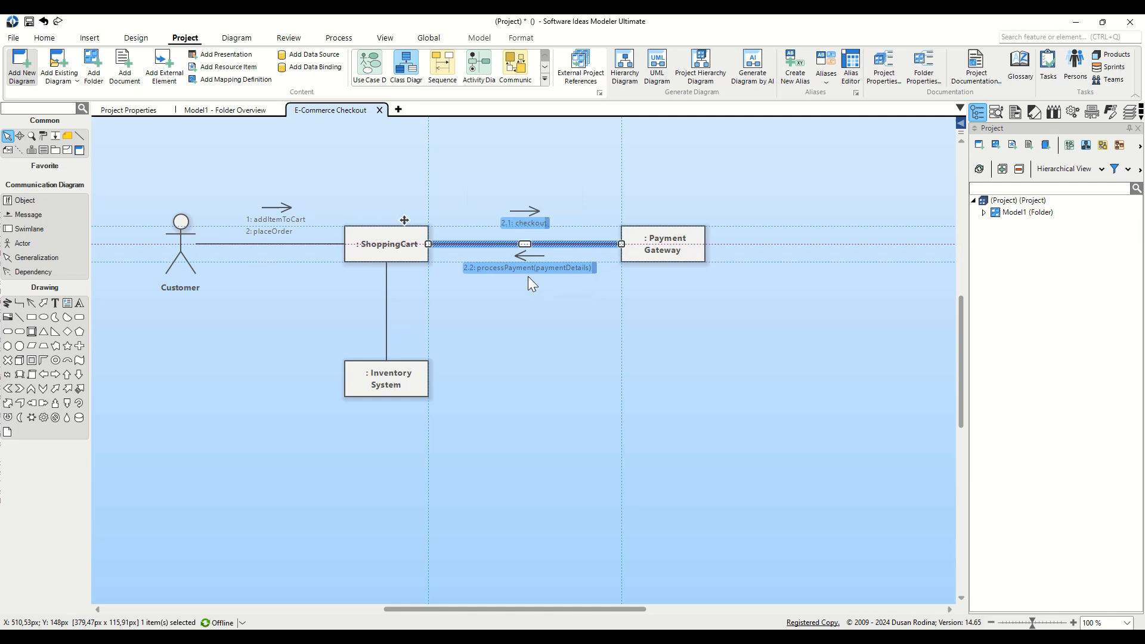
double_click(526, 267)
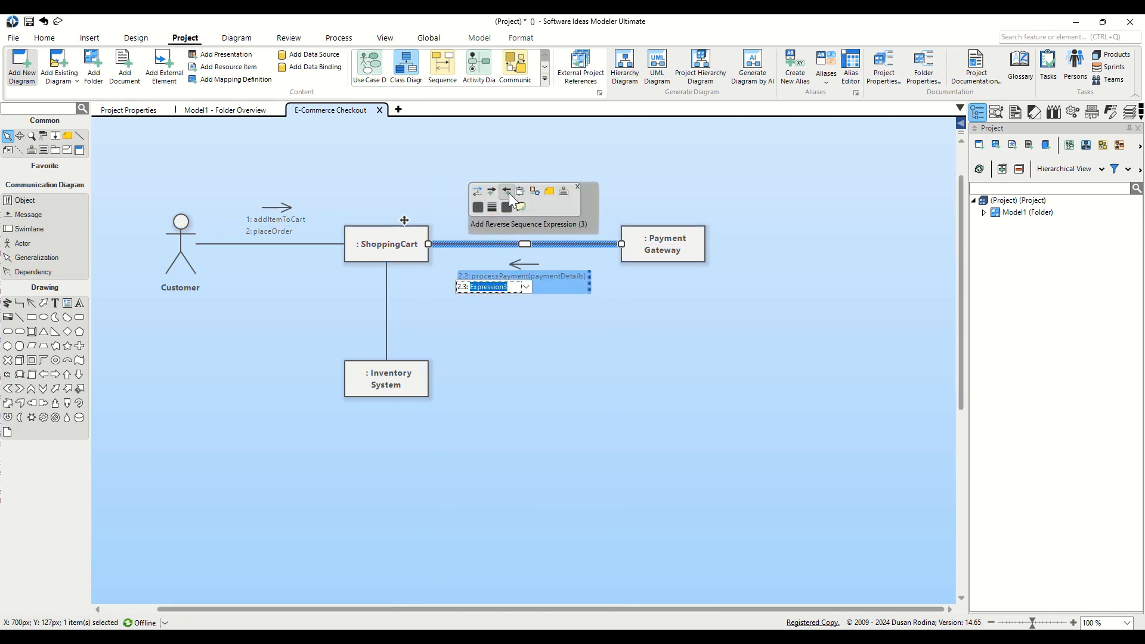
type("paymentConfirmat")
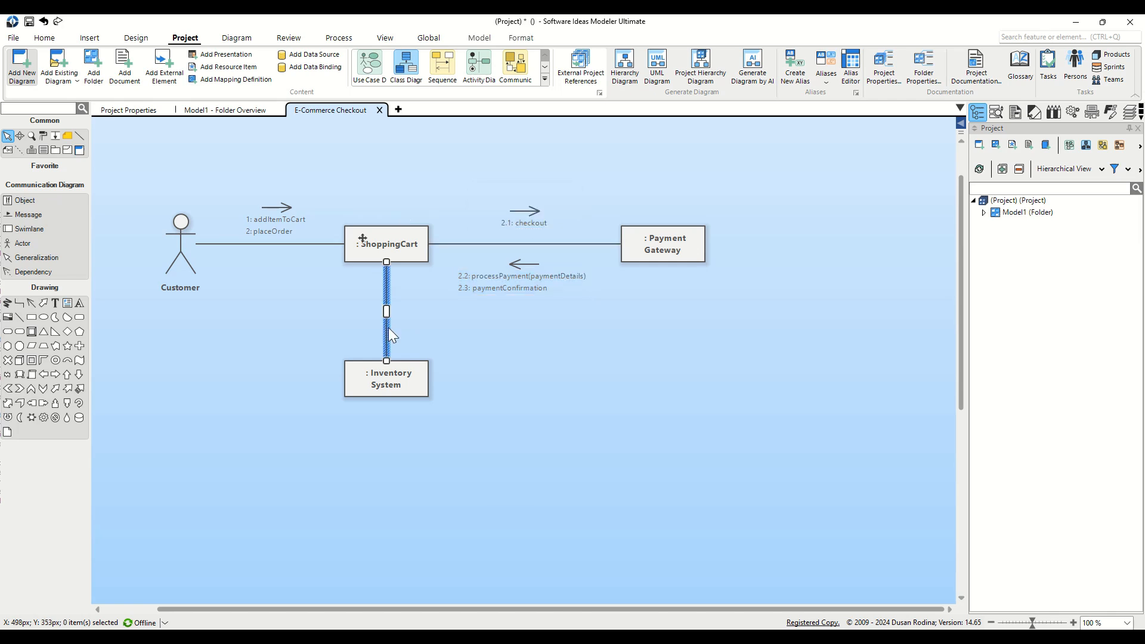
Add 2.4 updateInventory (orderDetails) and reverse 2.5 inventoryUpdateConfirmation on the Inventory System link
left_click(386, 310)
type("2.4: updateInventory (orderDetails)")
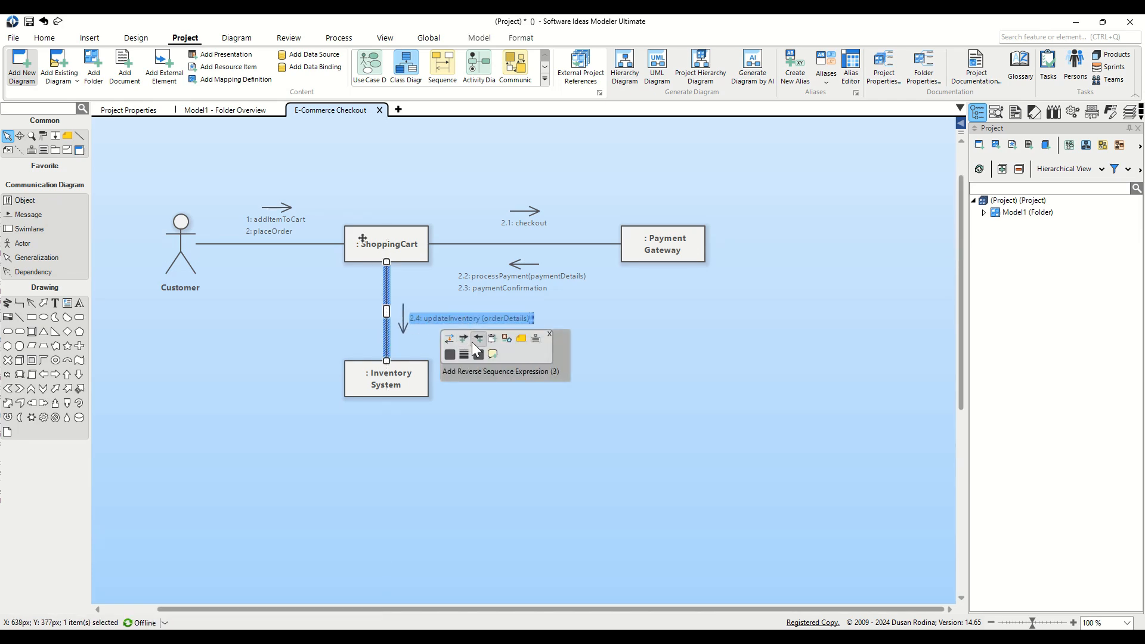
left_click(477, 338)
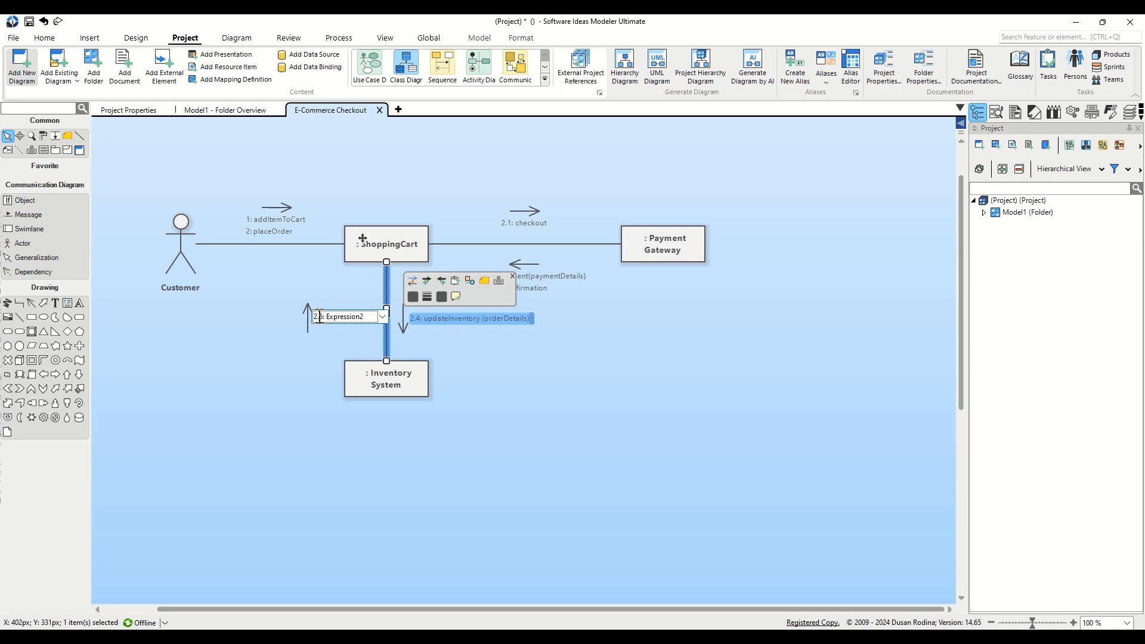
type("inventoryUpdateConfirmat")
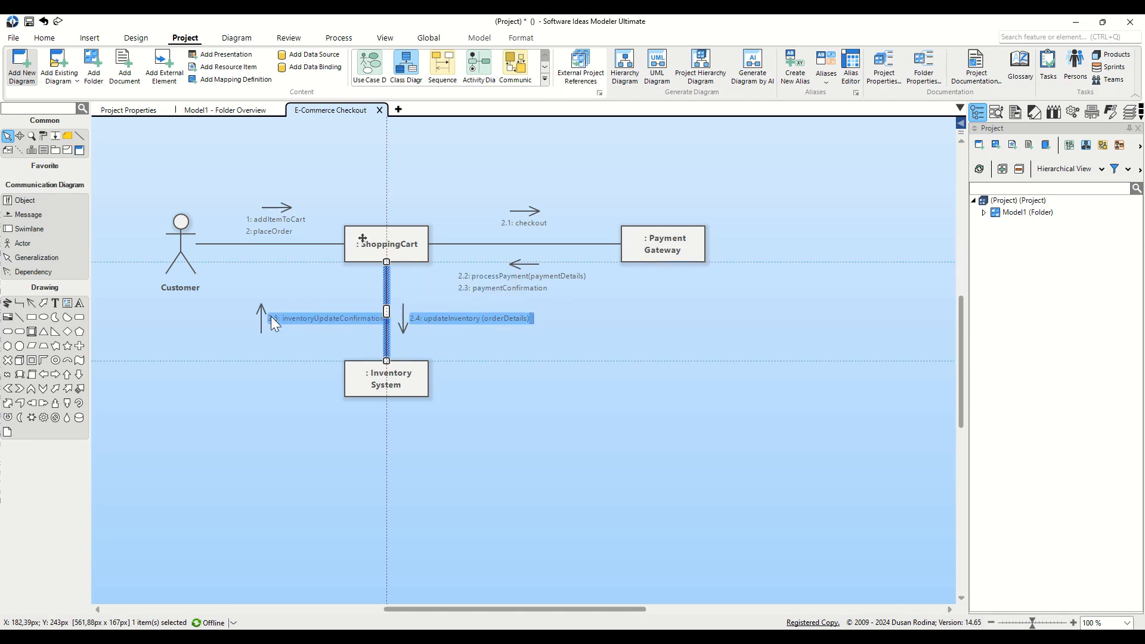
left_click(270, 243)
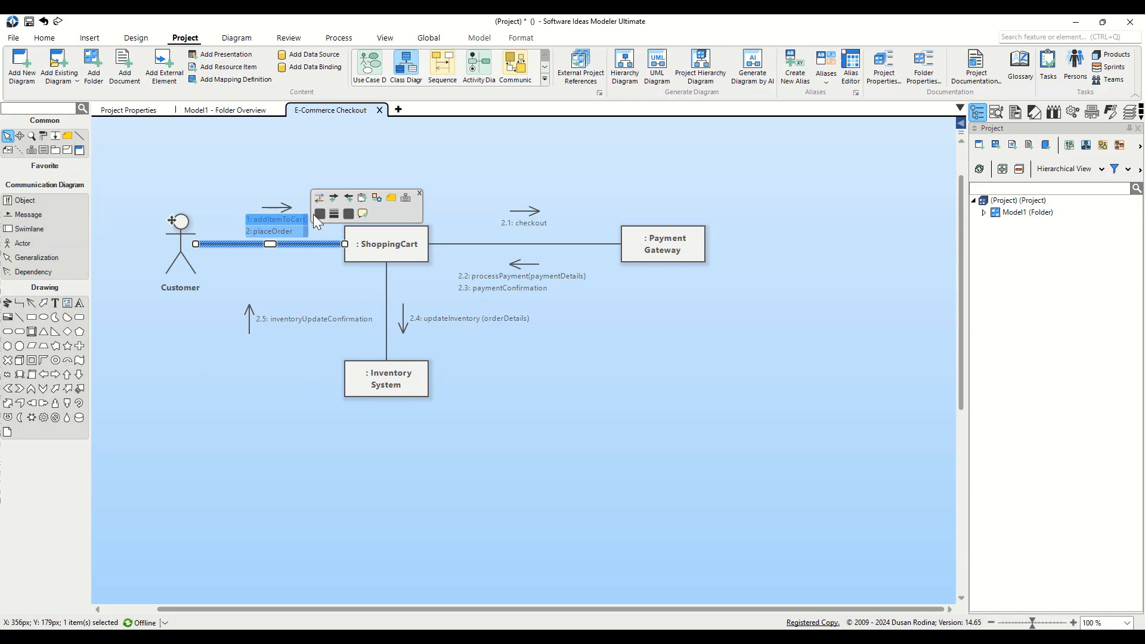
mouse_move(348, 198)
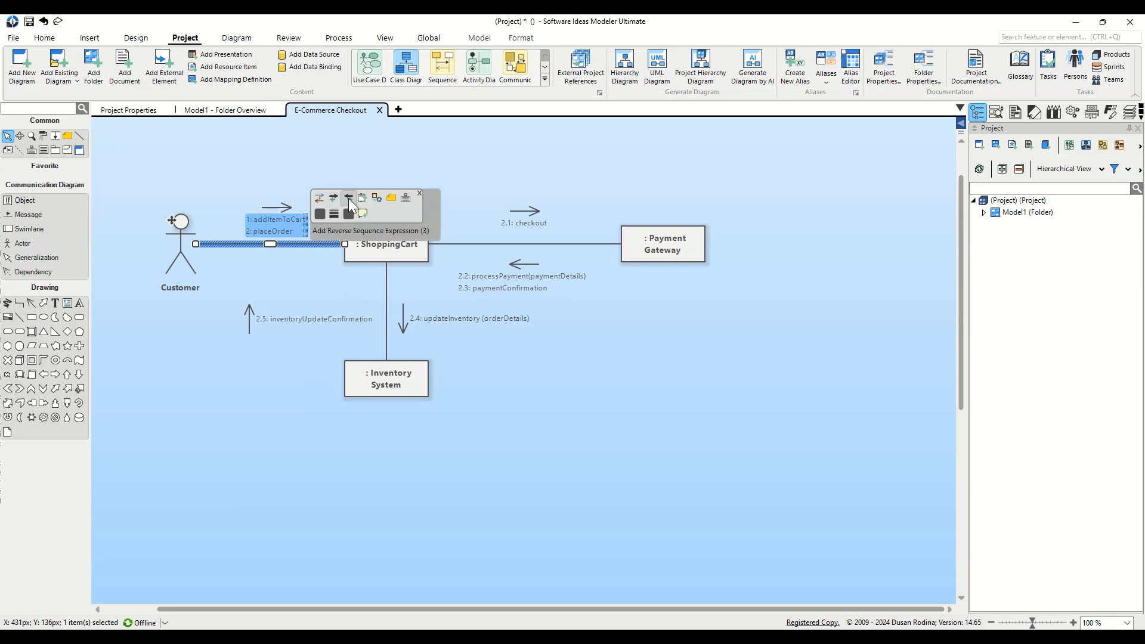
Start a reverse 2.6 orderConfirmation message from ShoppingCart back to Customer
left_click(347, 198)
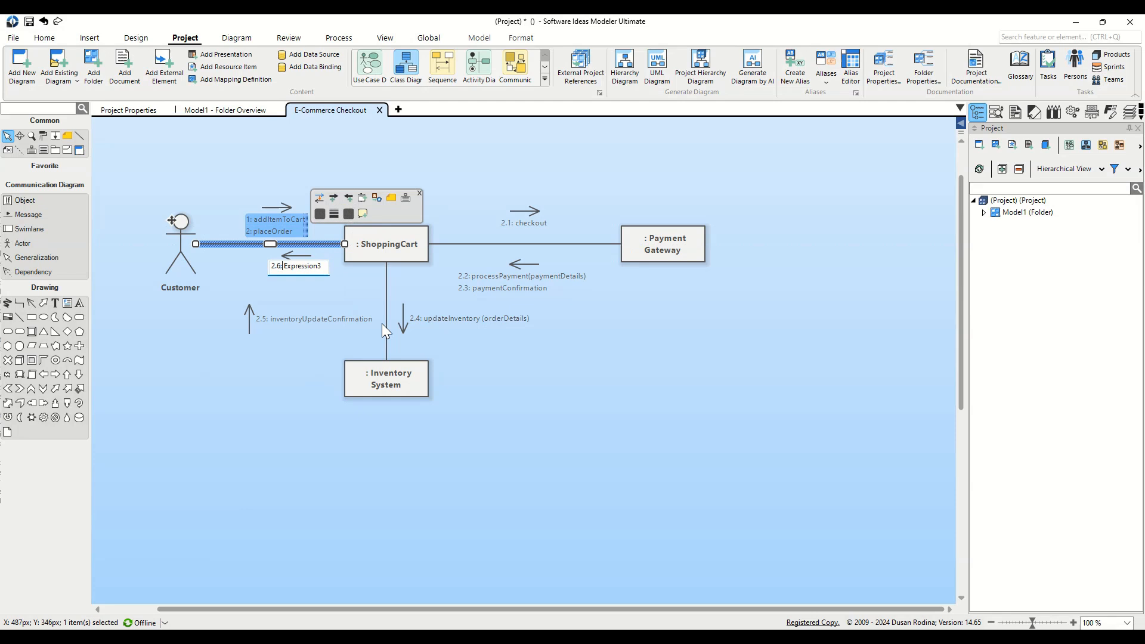
type("orderConfirmat")
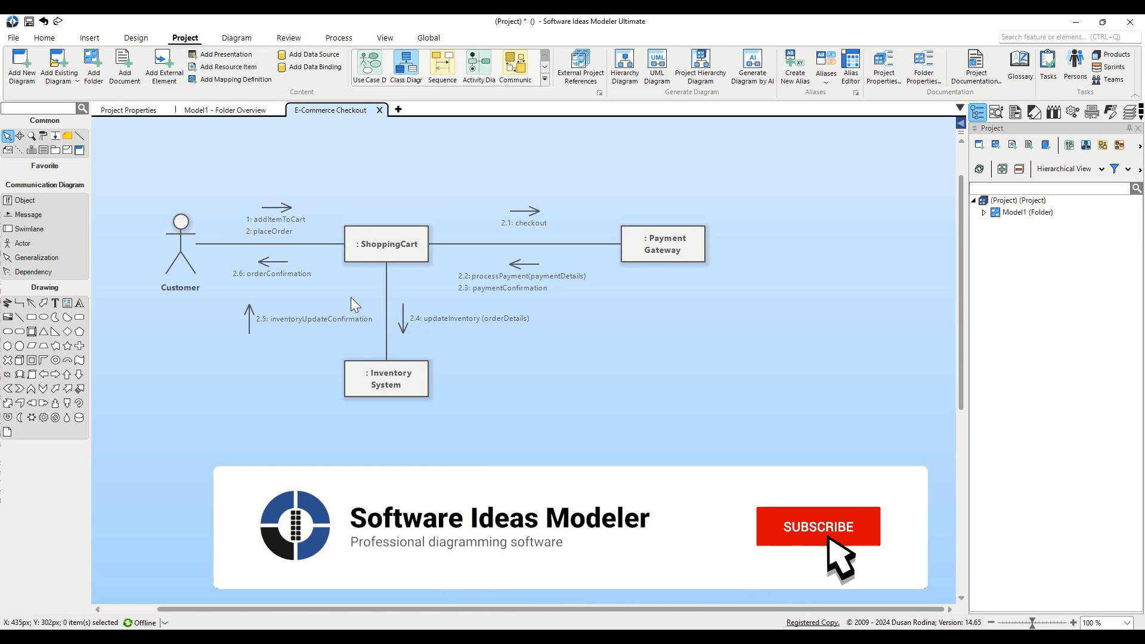
Finish 2.6: orderConfirmation and deselect on the empty canvas
left_click(817, 526)
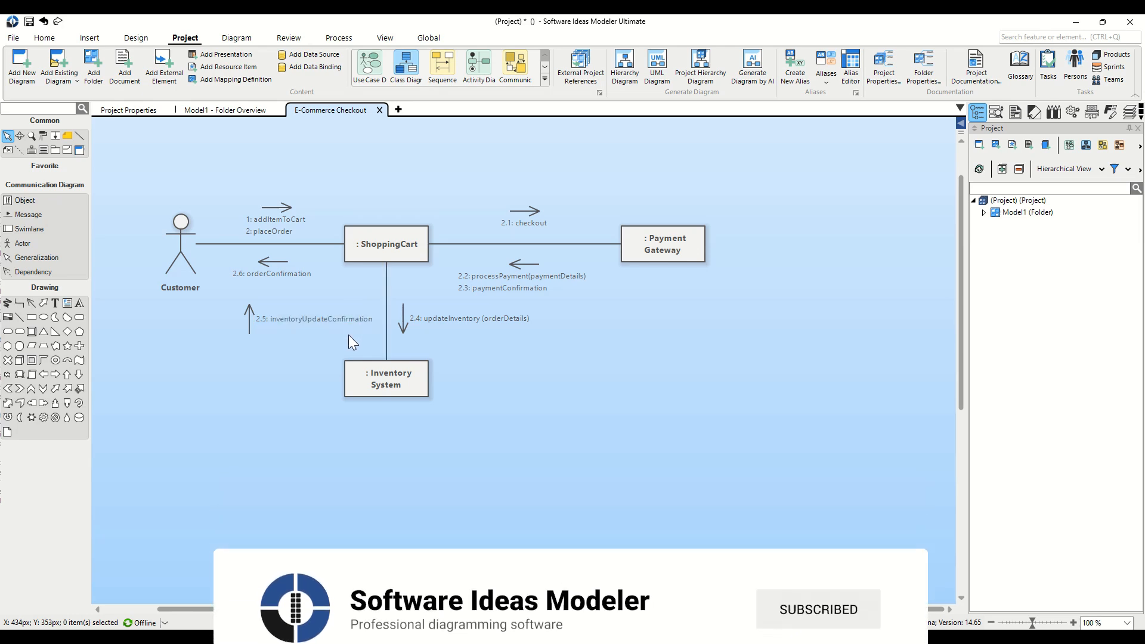